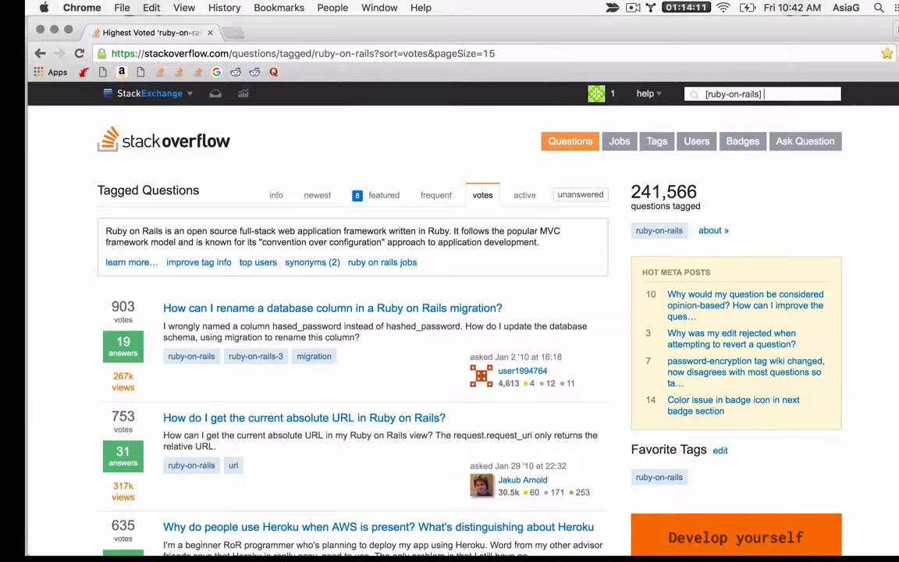
Search the ruby-on-rails tag for 'nill empty blank', getting zero results
type("nill")
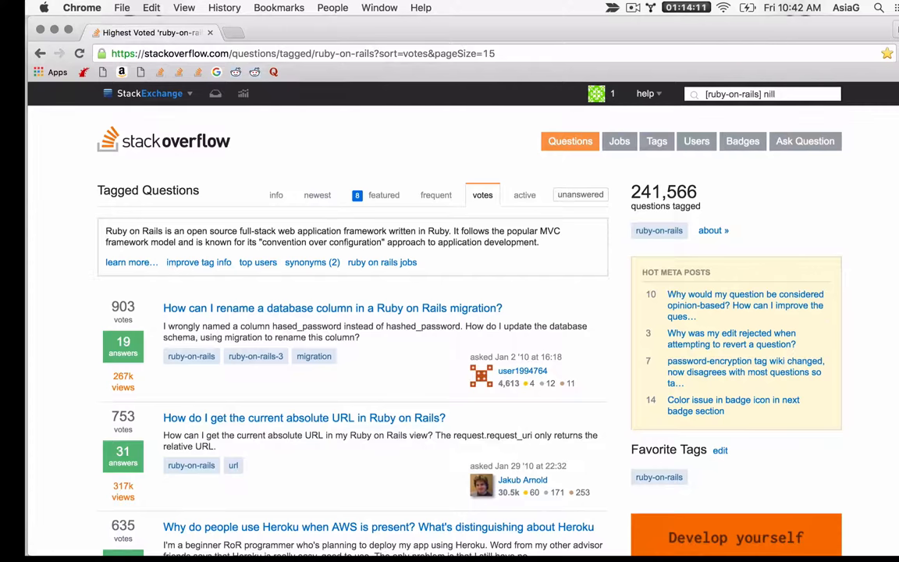
type("empty blank")
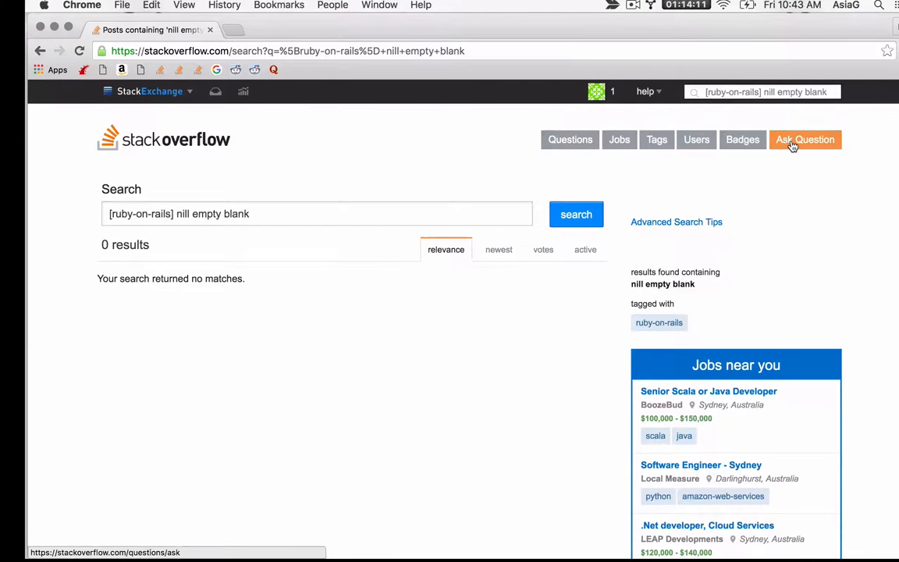
left_click(805, 140)
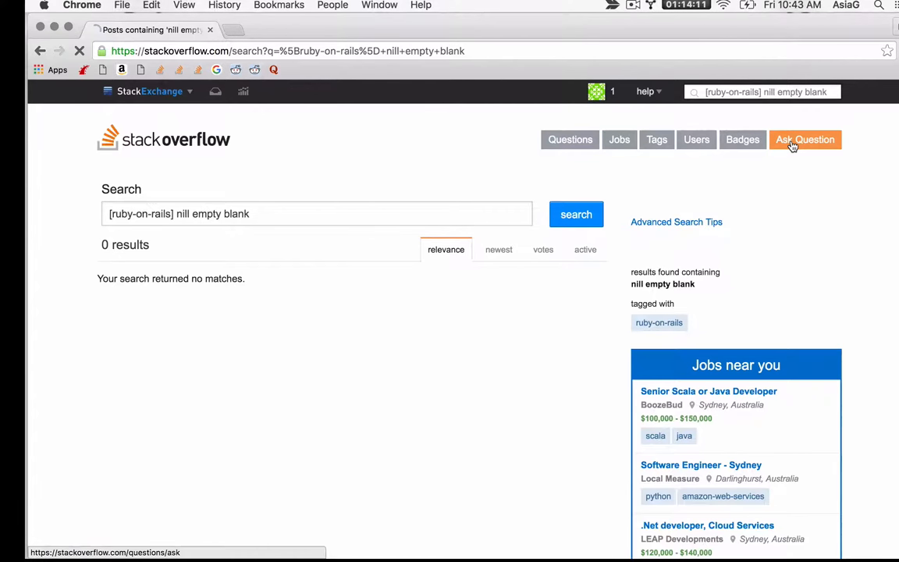
Start a new question titled 'whats the difference between nil empty blank in rails'
left_click(805, 141)
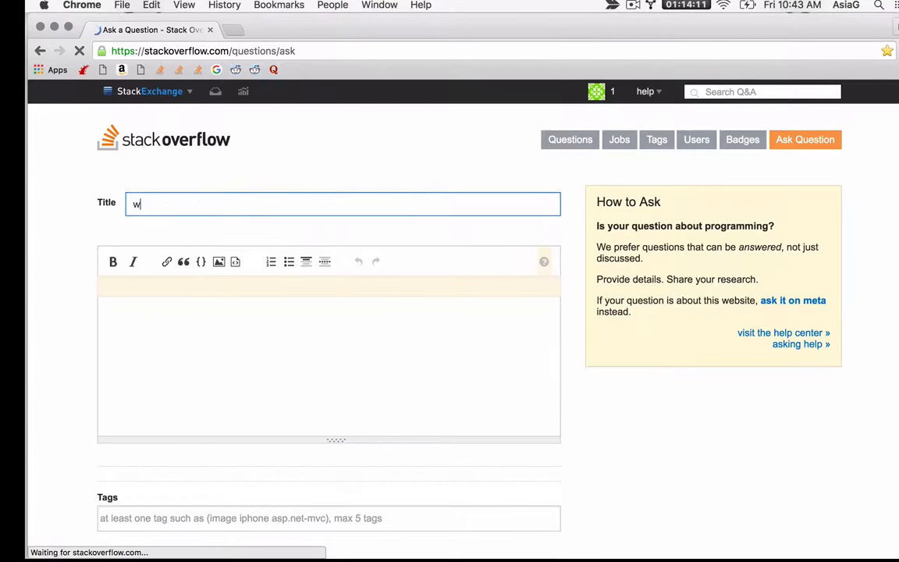
type("hats the difference")
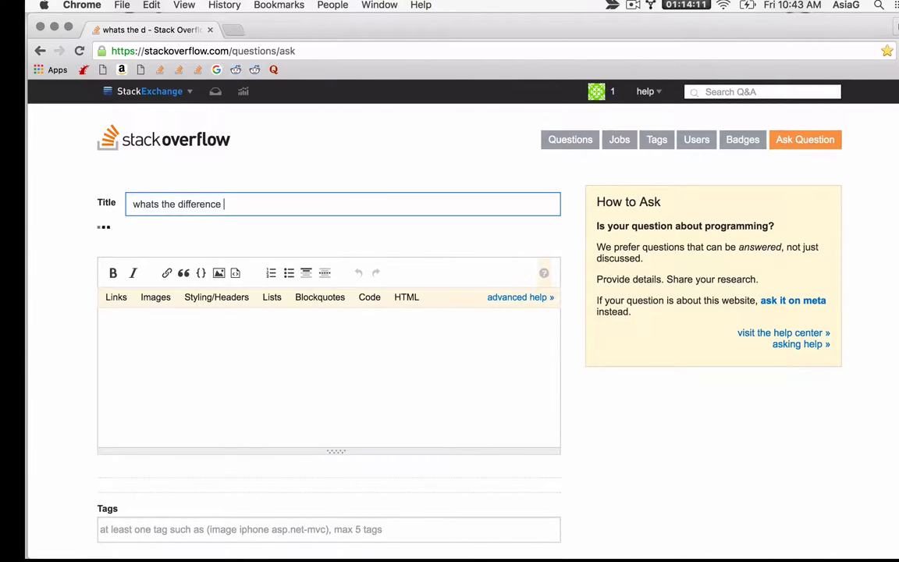
type("between")
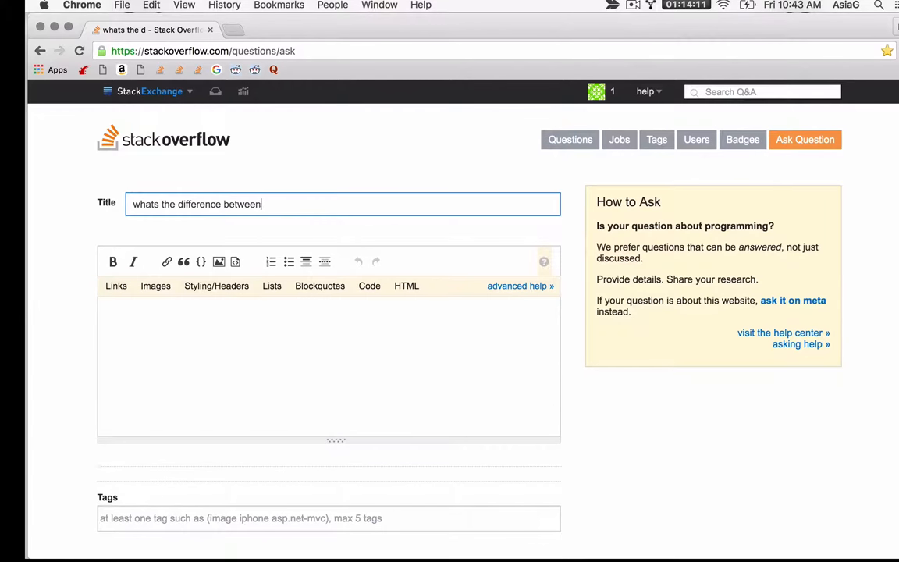
type("nill")
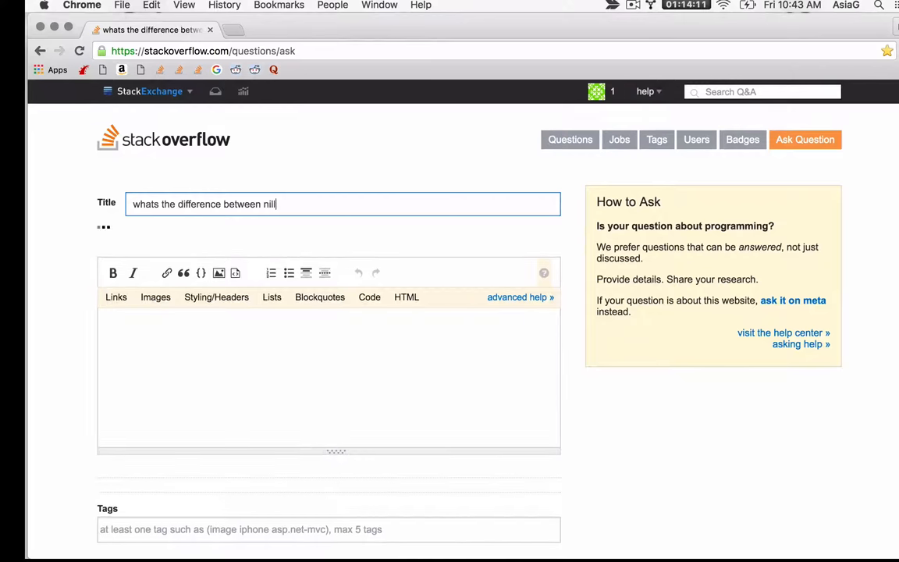
type("empty blank in r")
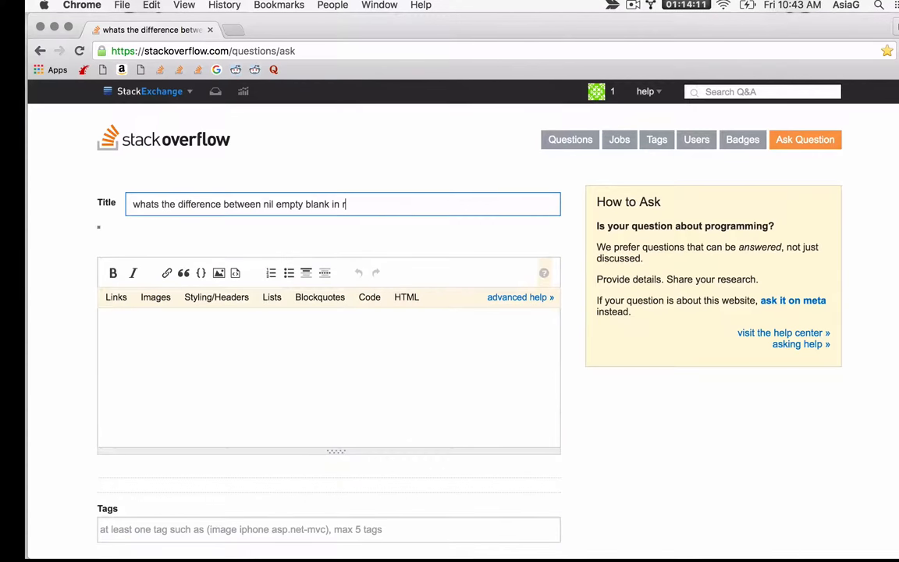
type("ails")
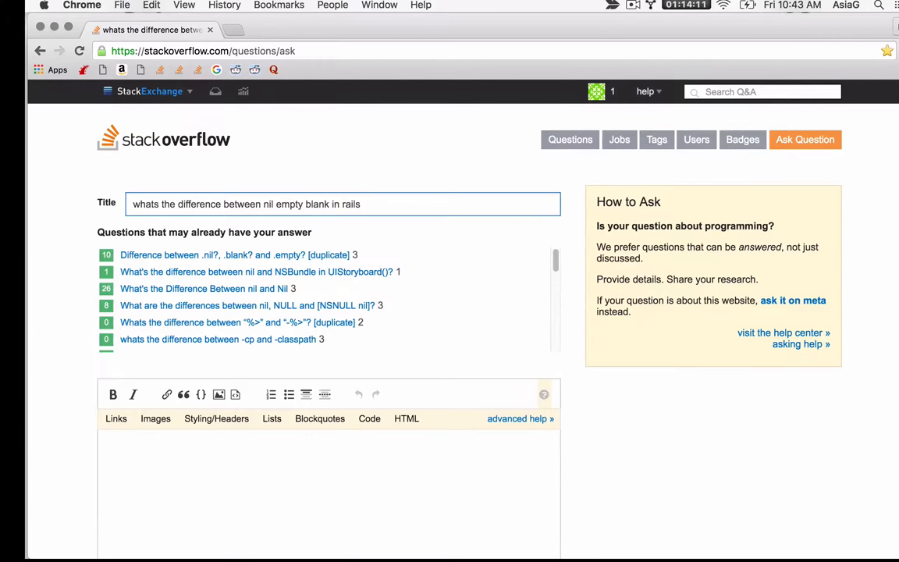
mouse_move(272, 256)
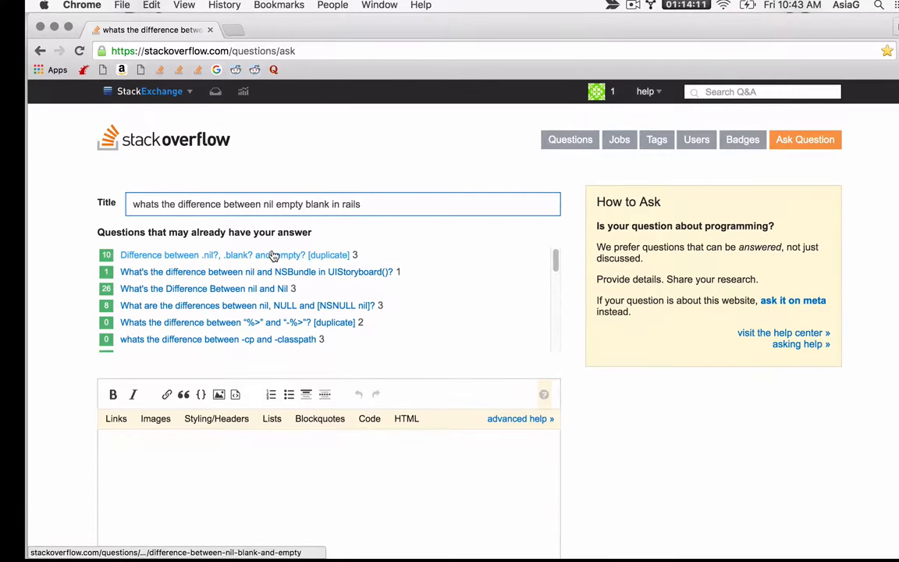
Read the suggested nil vs. empty vs. blank question down to its top answer
left_click(223, 255)
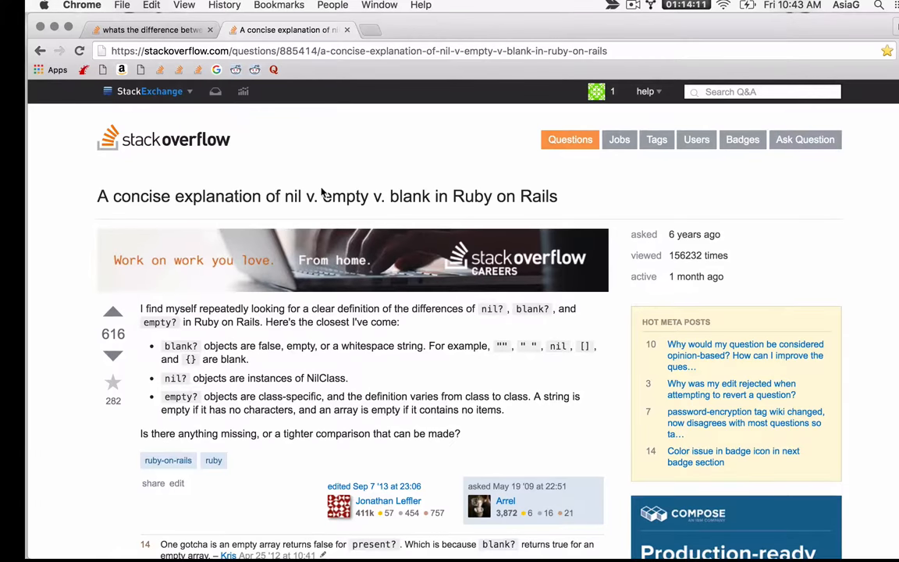
mouse_move(327, 196)
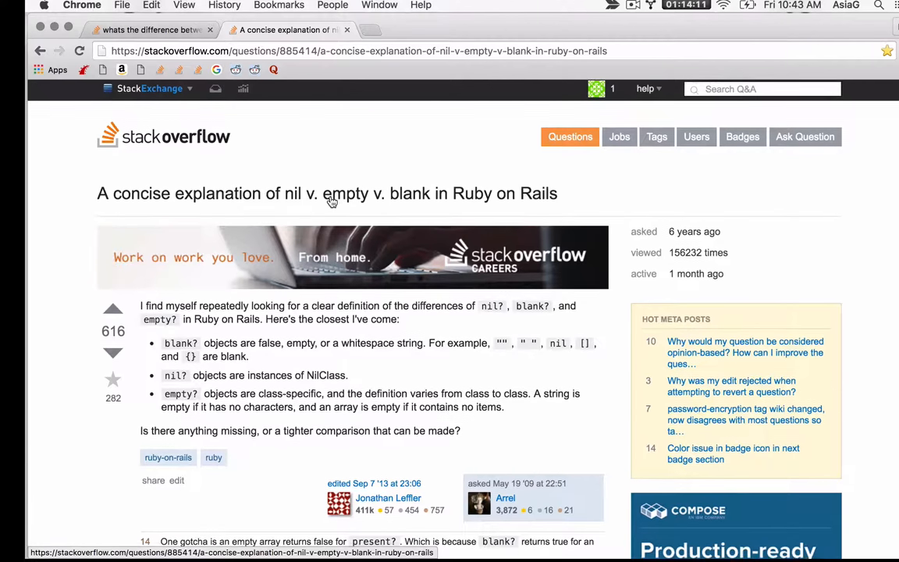
scroll("down", 3)
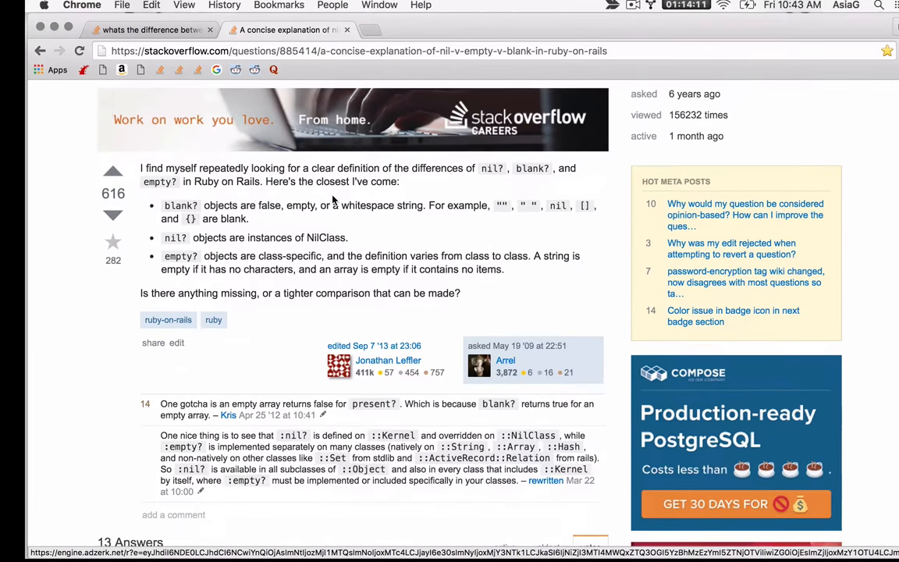
scroll("down", 3)
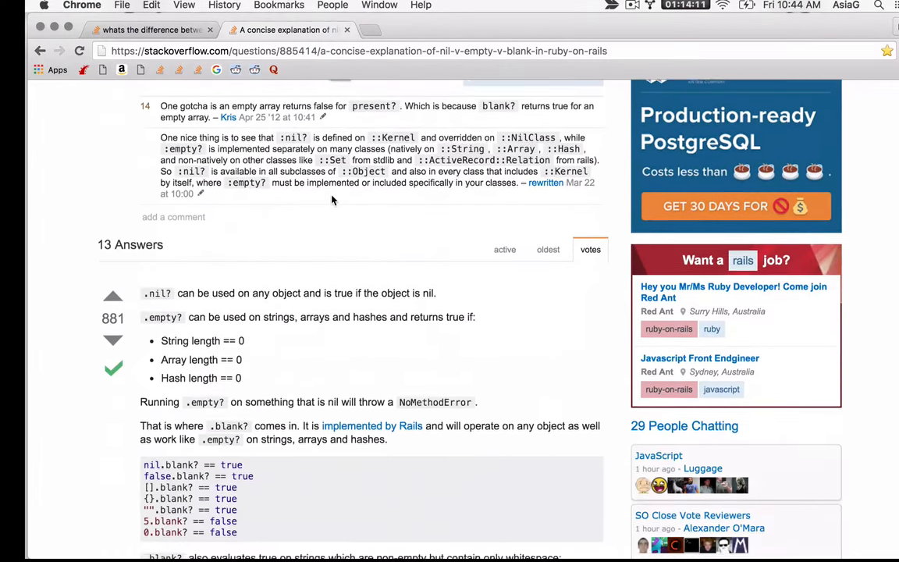
scroll("down", 3)
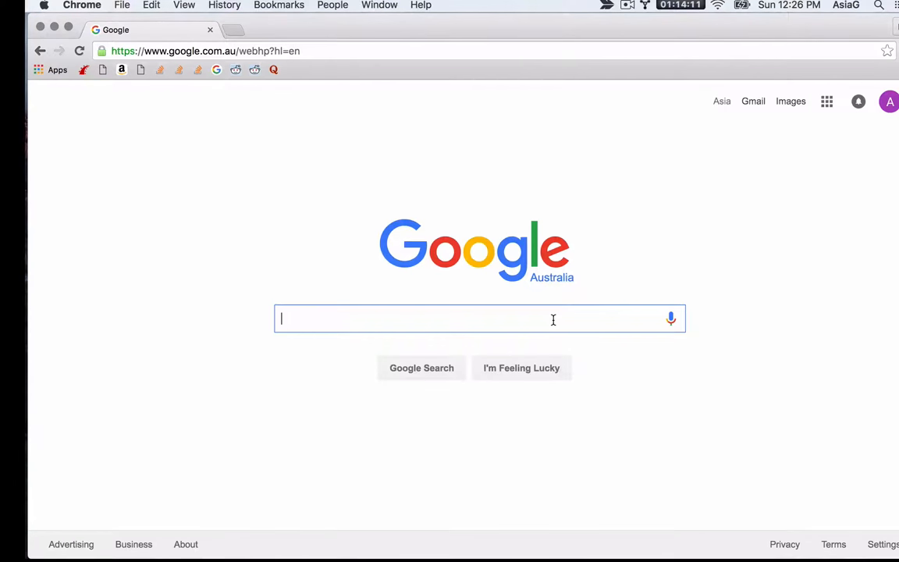
Search Google for 'rails nil or empty' via the autocomplete suggestion
type("r")
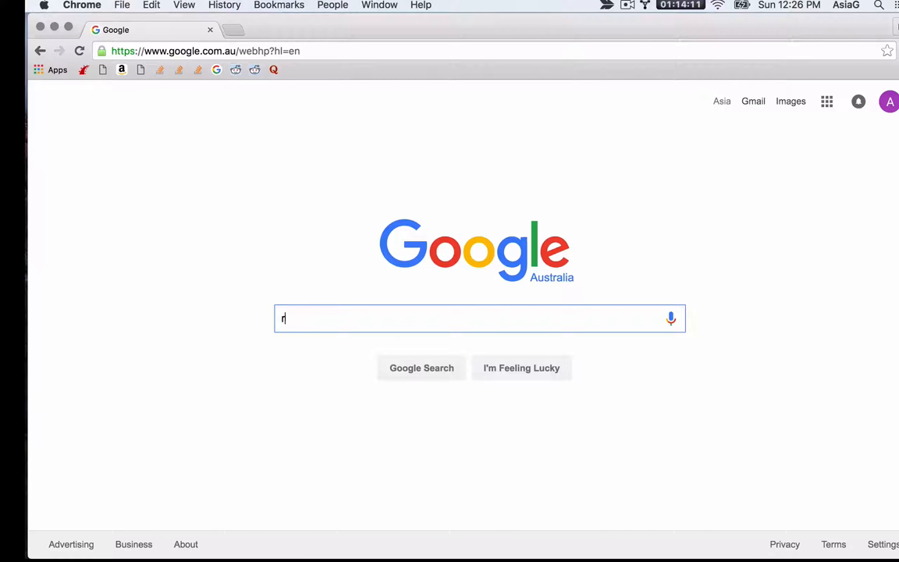
type("ails nil")
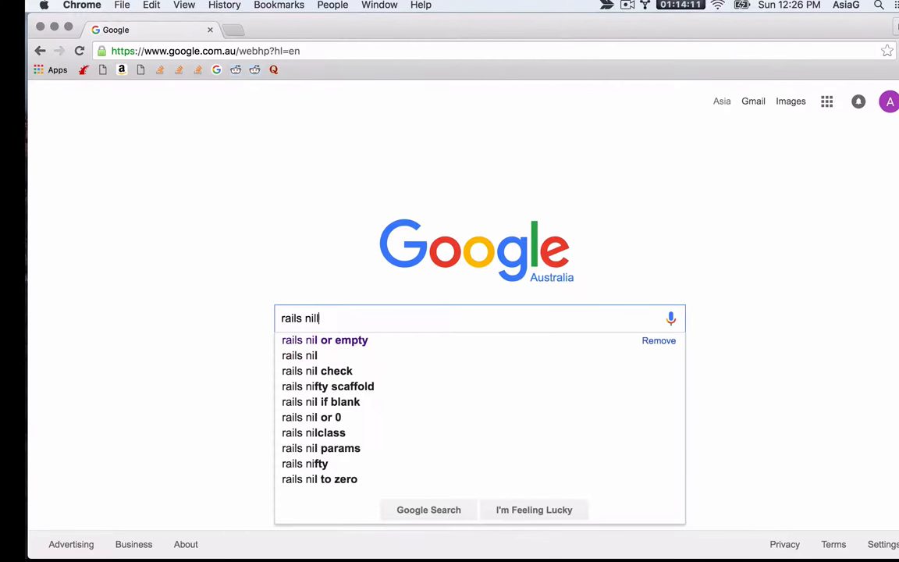
left_click(325, 340)
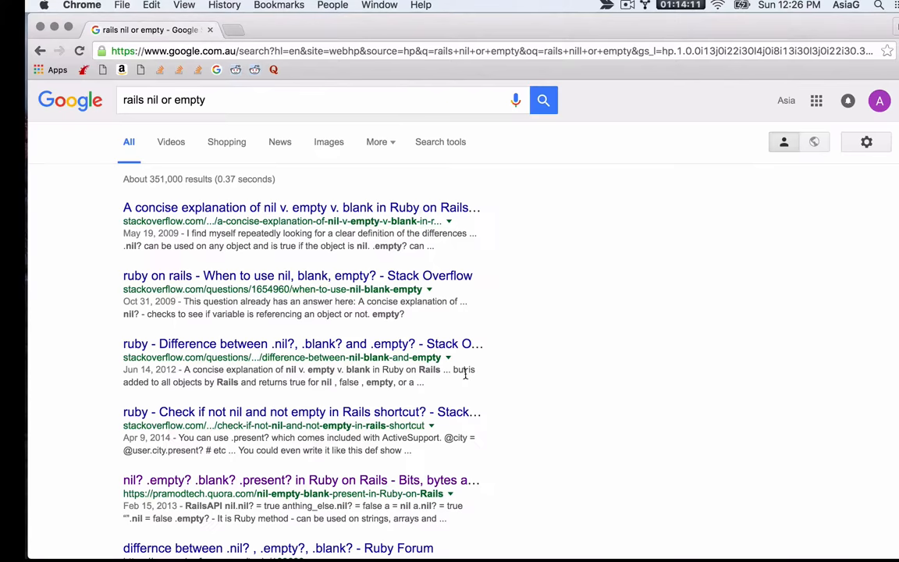
Filter the results to the past year using Search tools
left_click(440, 141)
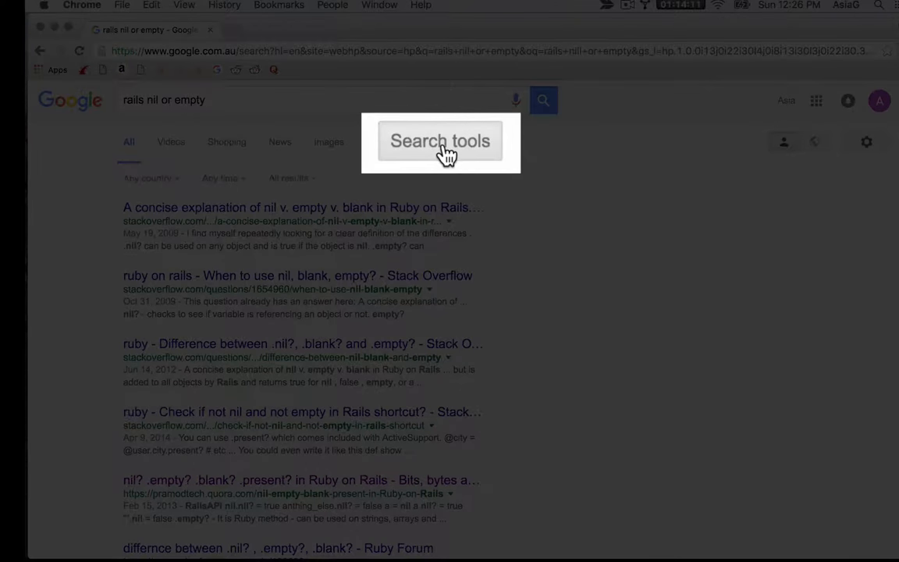
mouse_move(227, 179)
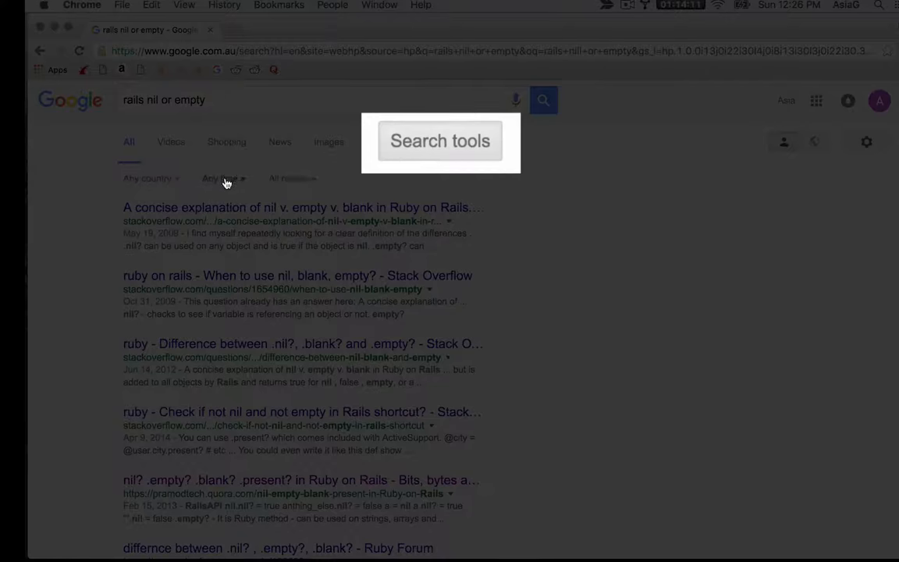
left_click(222, 178)
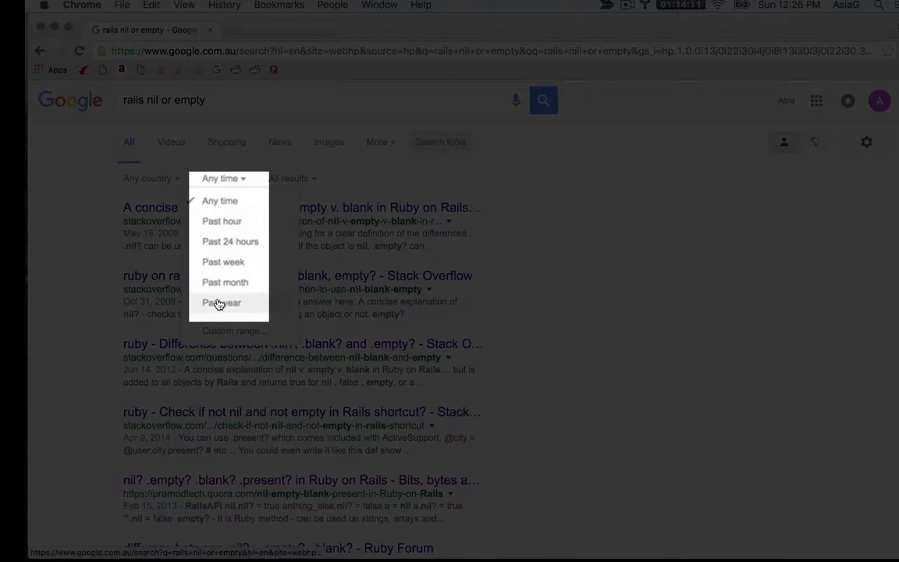
left_click(221, 303)
type("rails nill or emp")
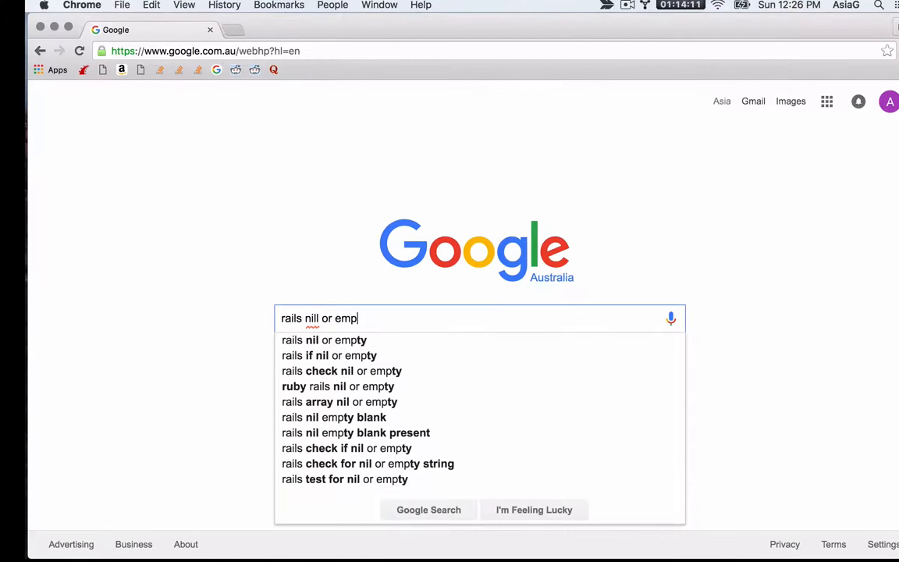
Rerun the 'rails nil or empty' search from the Google home page
type("ty")
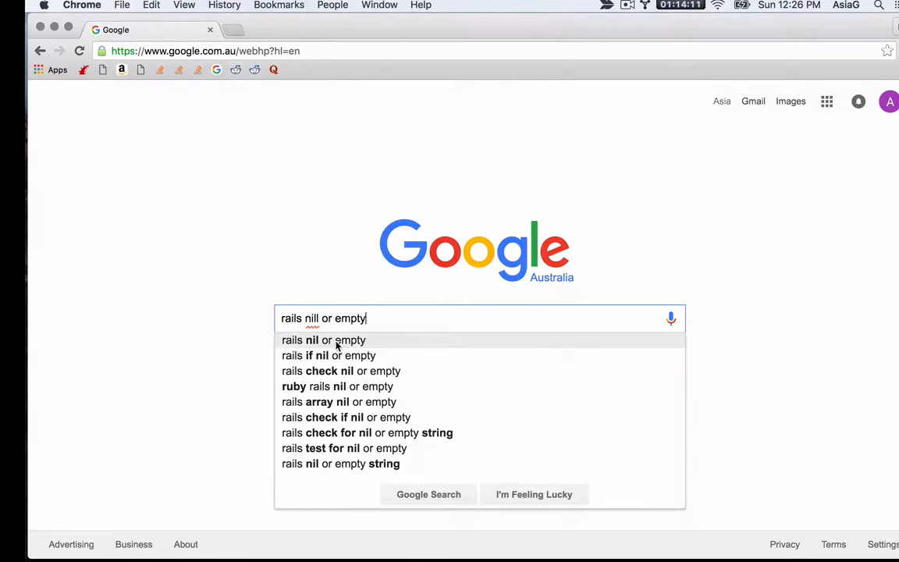
left_click(322, 340)
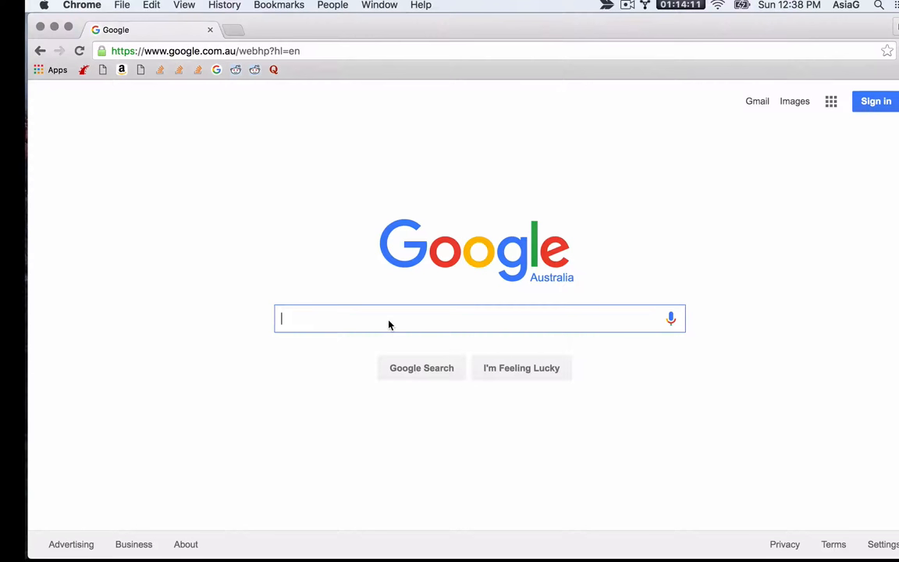
Search 'rails nil blank empty blog' and open the bottega8 ultimate guide result
type("rails nil blank empty blog")
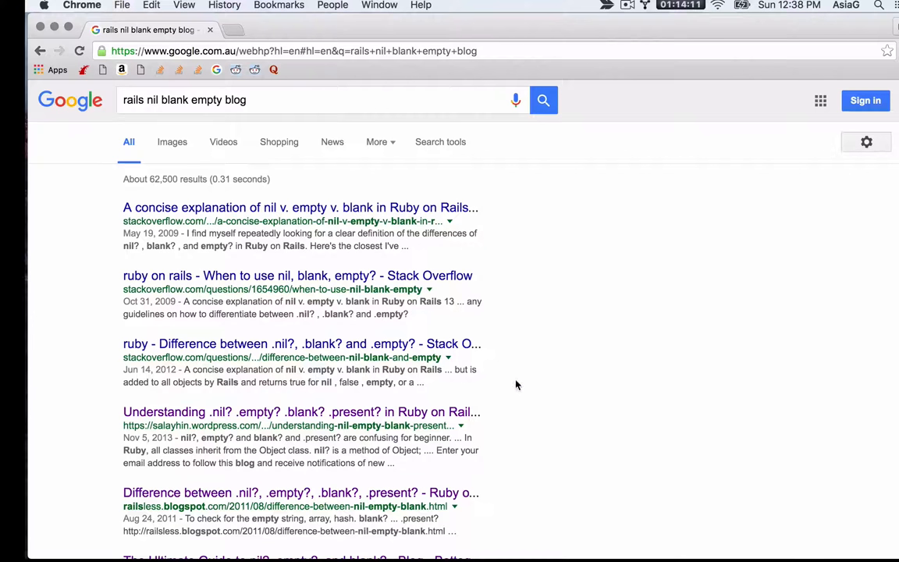
scroll("down", 3)
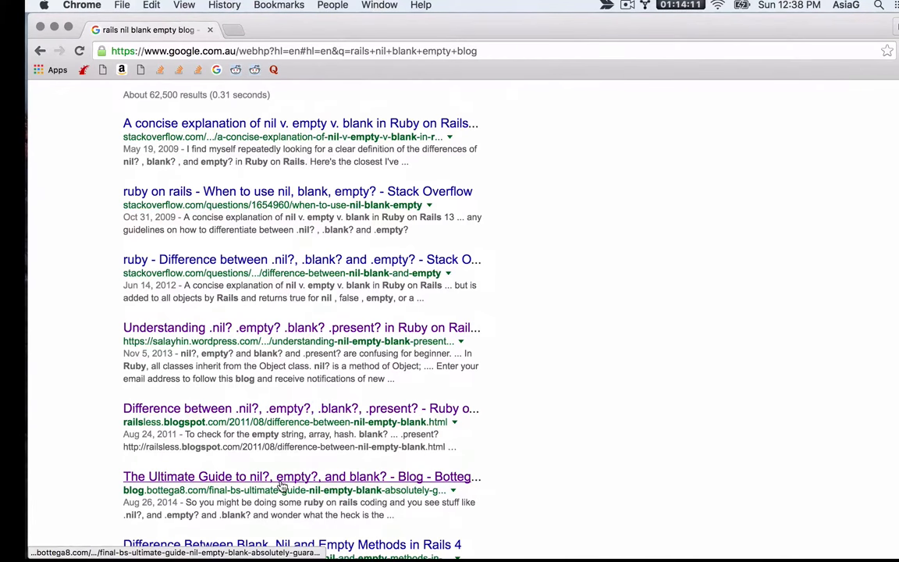
left_click(300, 476)
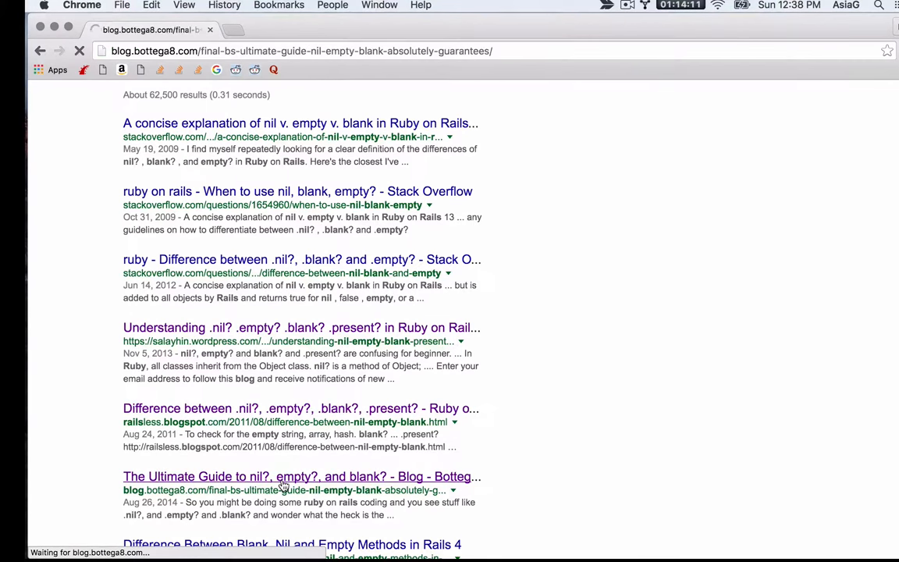
left_click(299, 476)
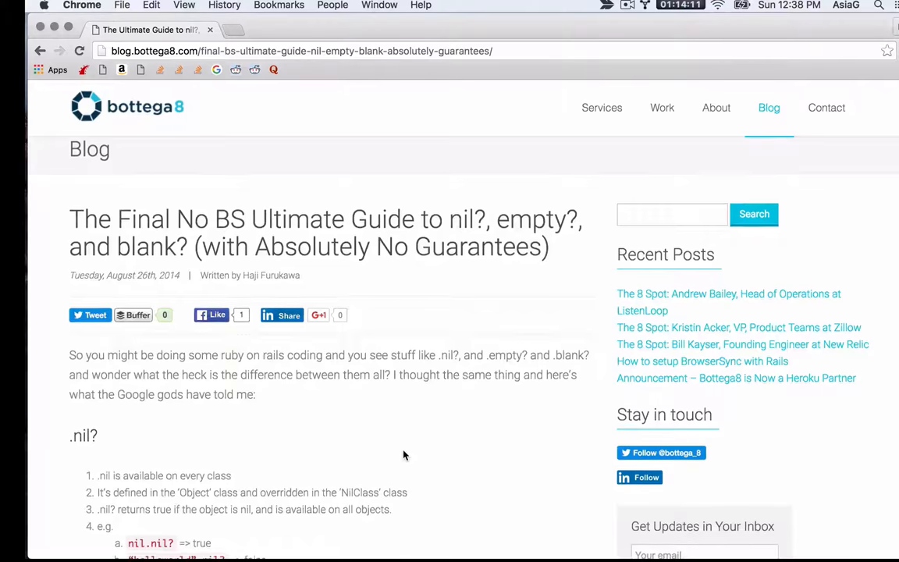
Read down the guide to its .nil? and .empty? sections
scroll("down", 3)
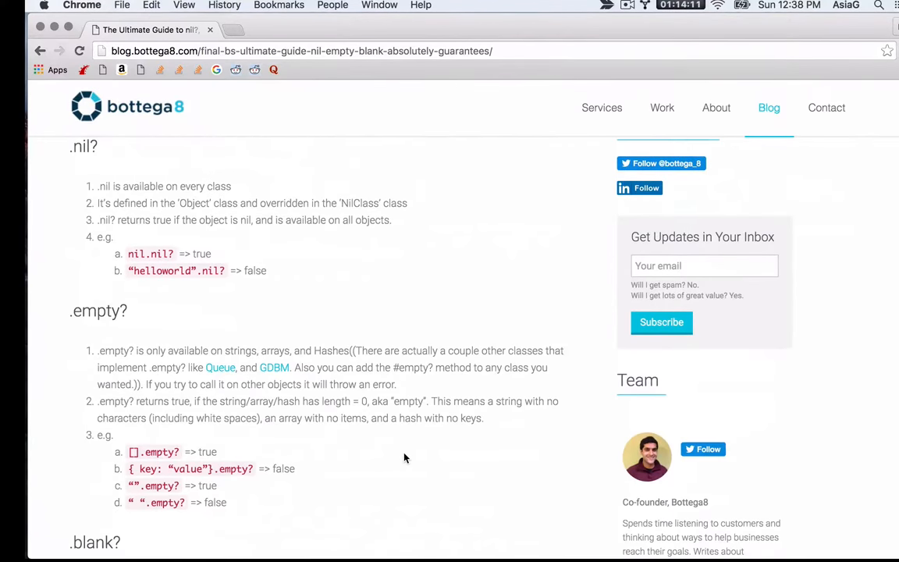
scroll("down", 3)
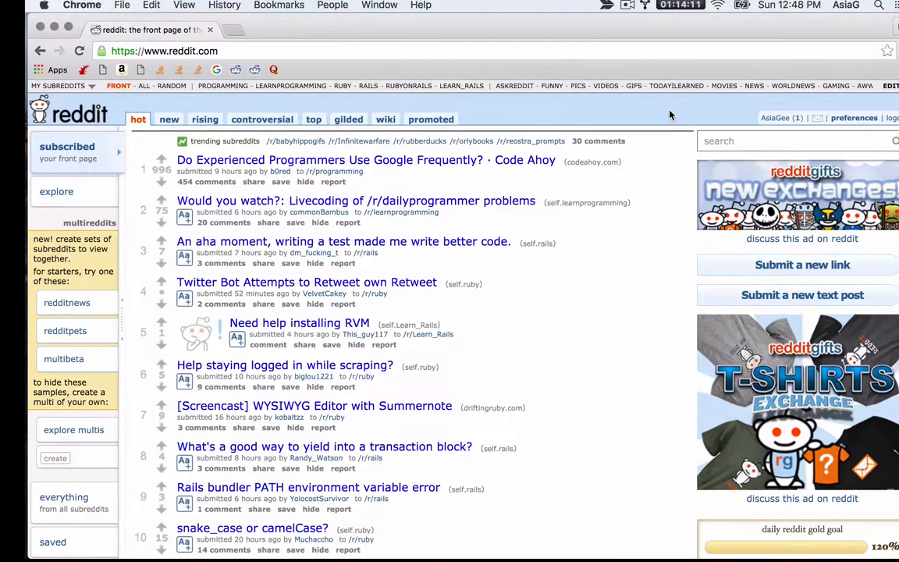
mouse_move(496, 96)
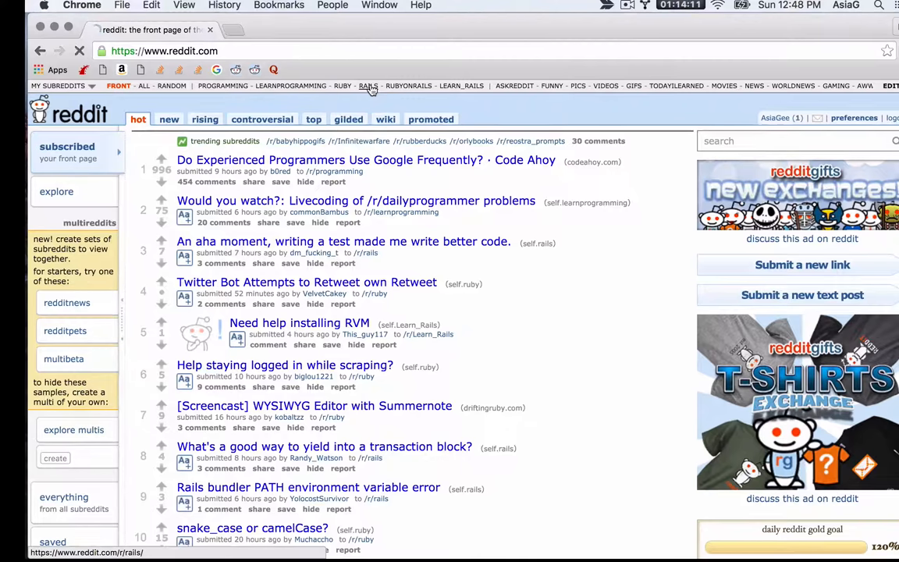
Search r/rails for 'best book for rails', limited to the subreddit
left_click(368, 86)
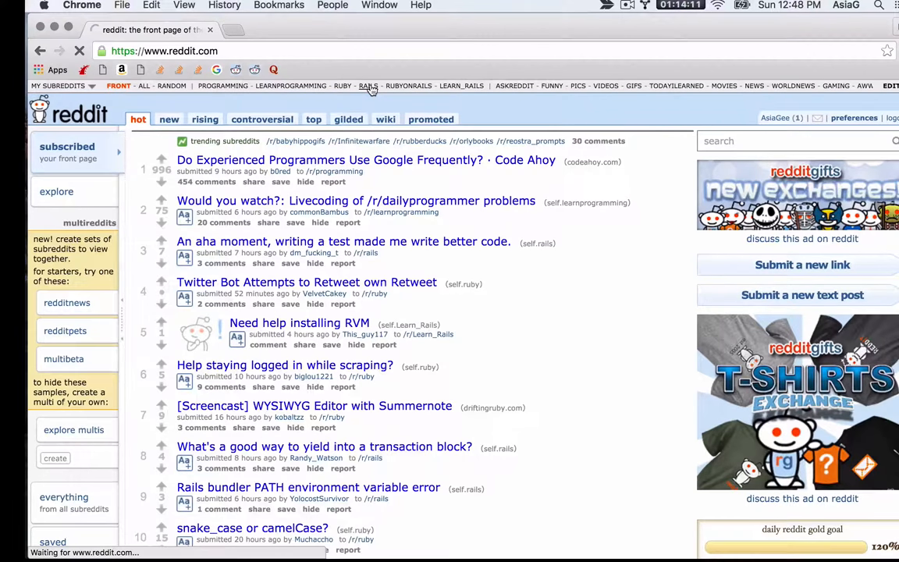
left_click(368, 86)
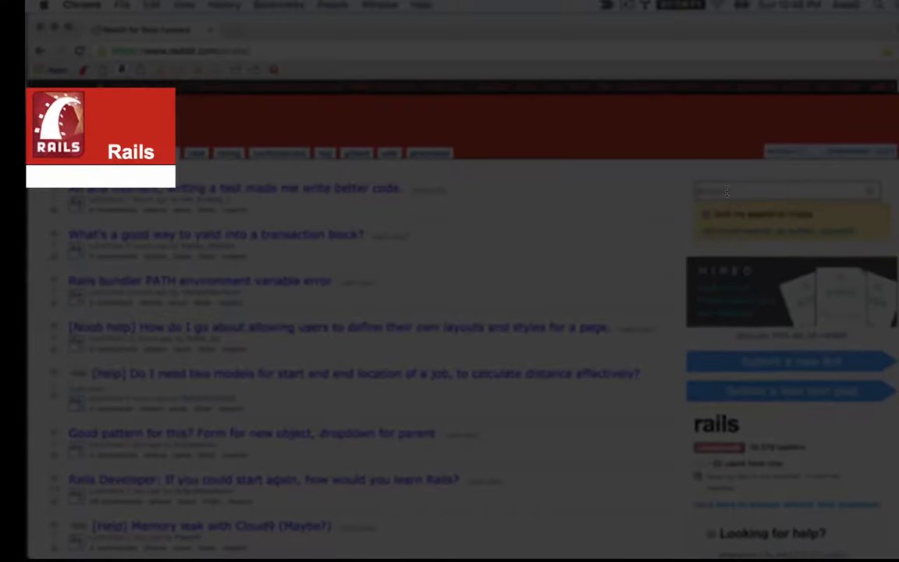
type("best book for rails")
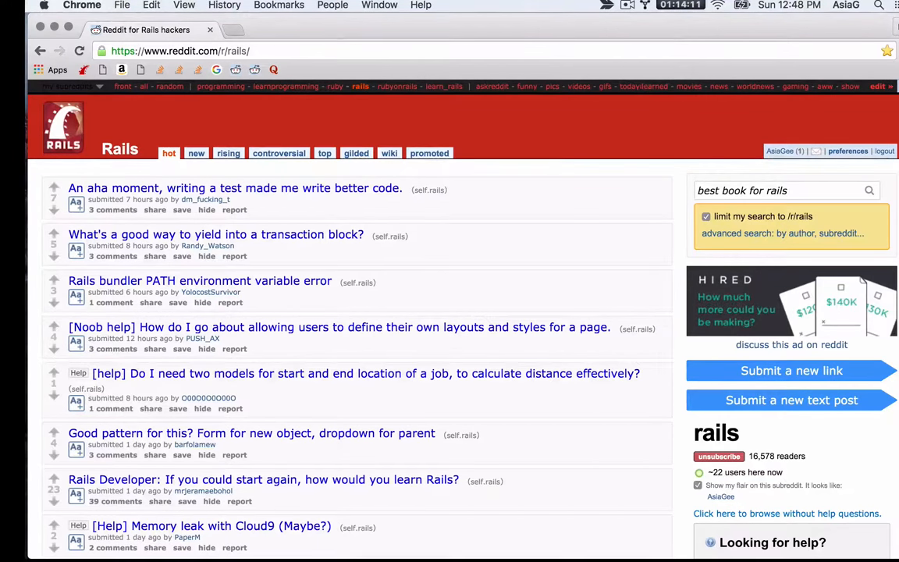
left_click(777, 190)
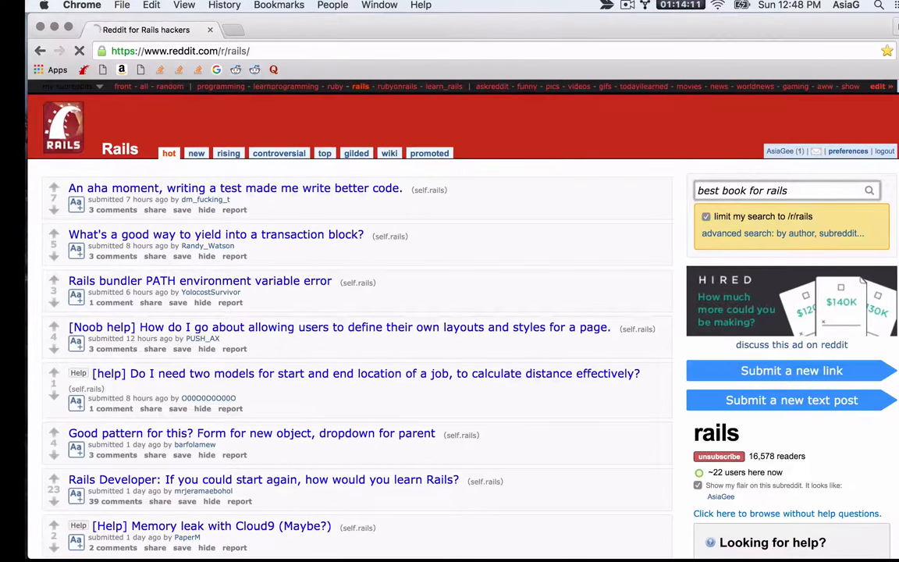
left_click(868, 190)
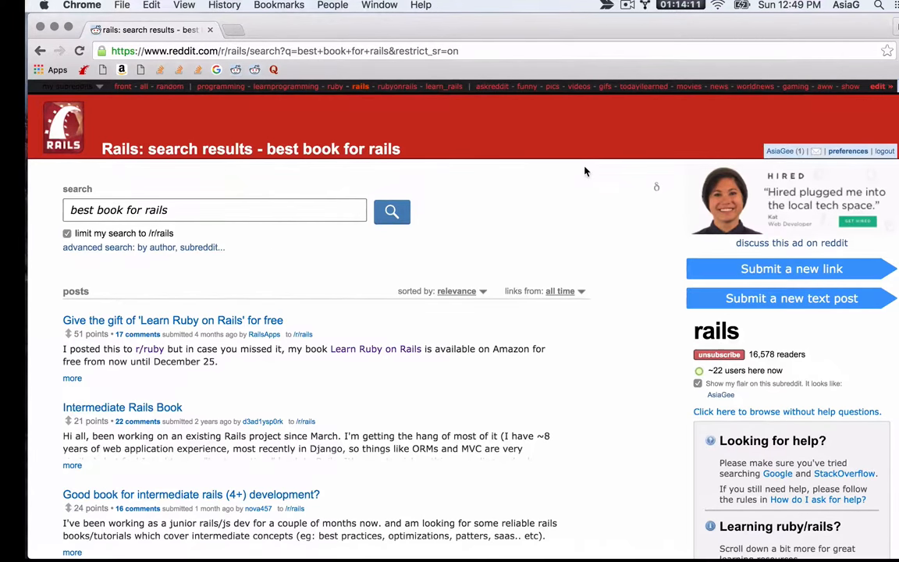
mouse_move(522, 134)
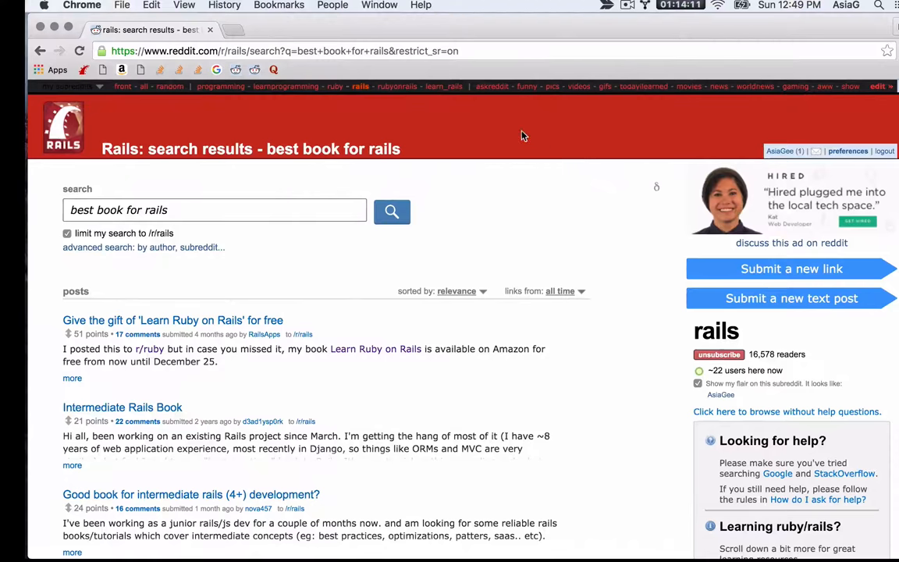
Head to the rubyonrails subreddit from the top bar
left_click(396, 86)
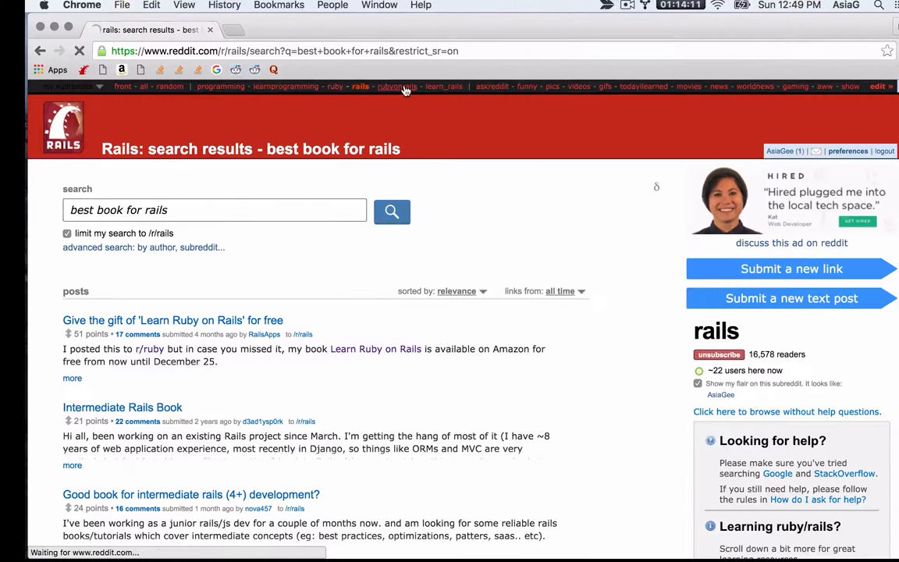
View the 8 comments on the 'Stackoverflow didn't manage to answer my question' post
left_click(396, 86)
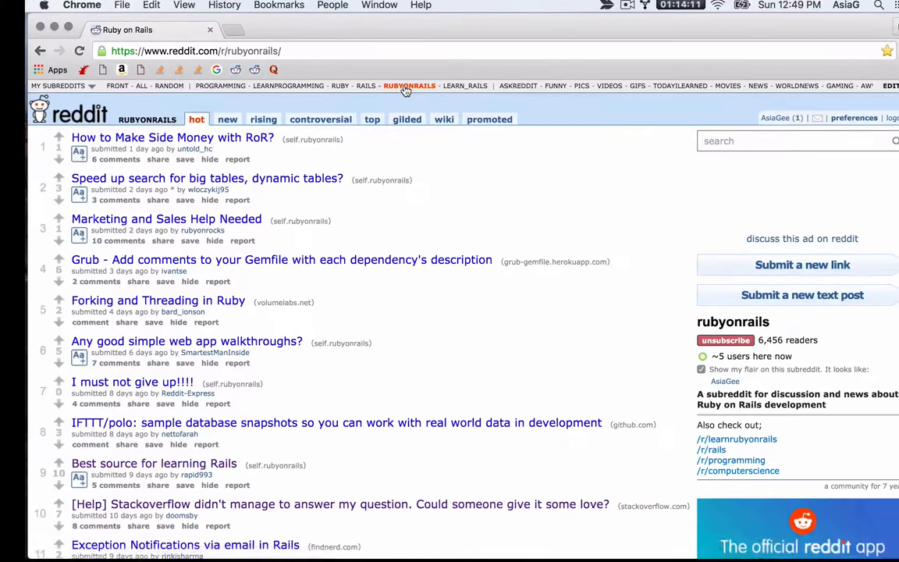
scroll("down", 3)
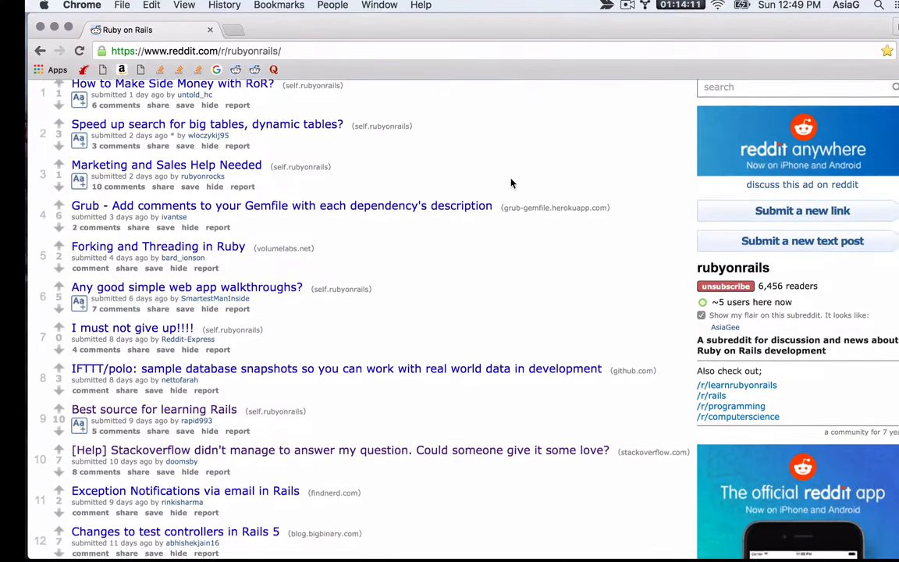
scroll("down", 3)
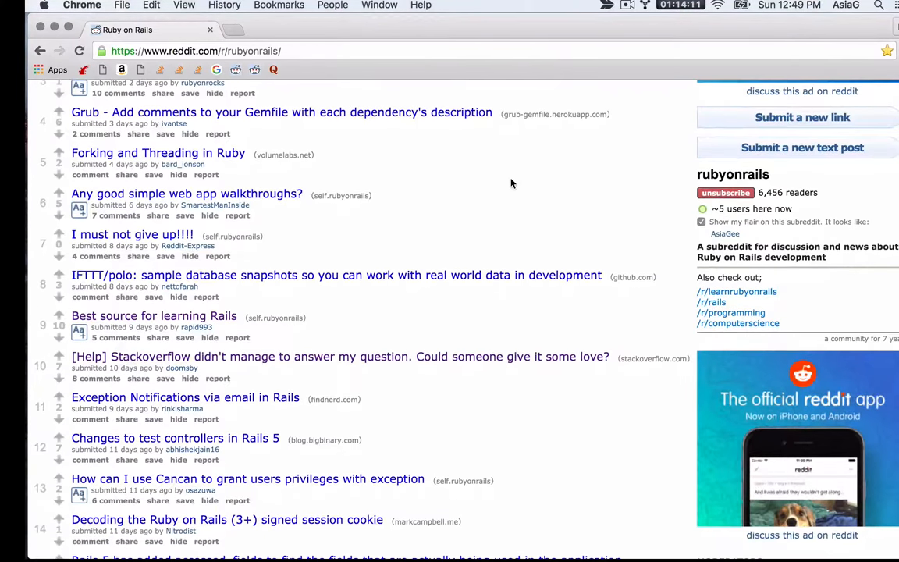
scroll("down", 3)
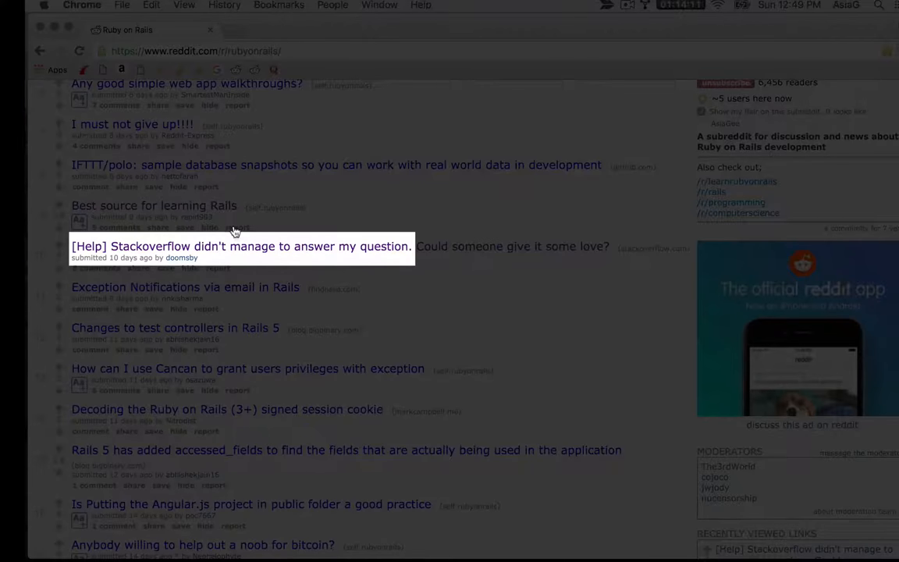
mouse_move(108, 273)
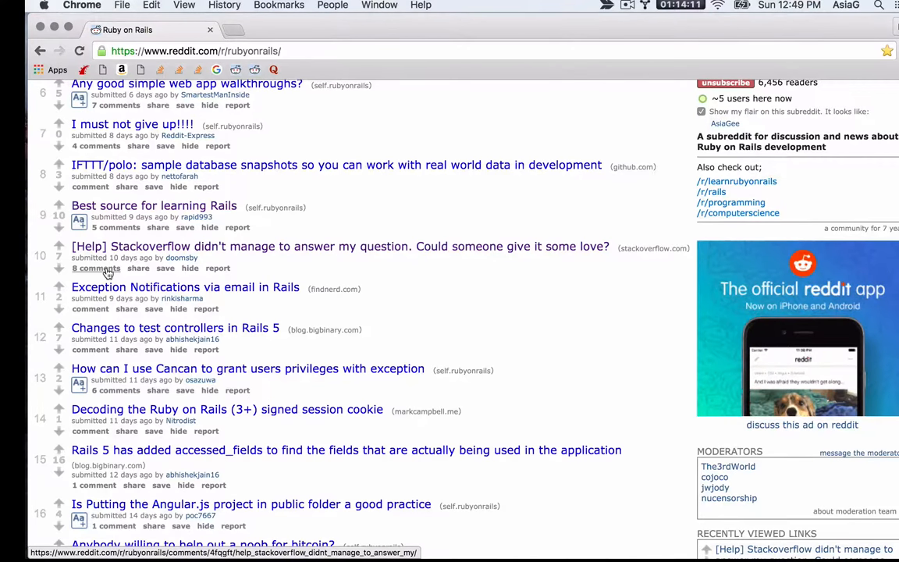
left_click(97, 268)
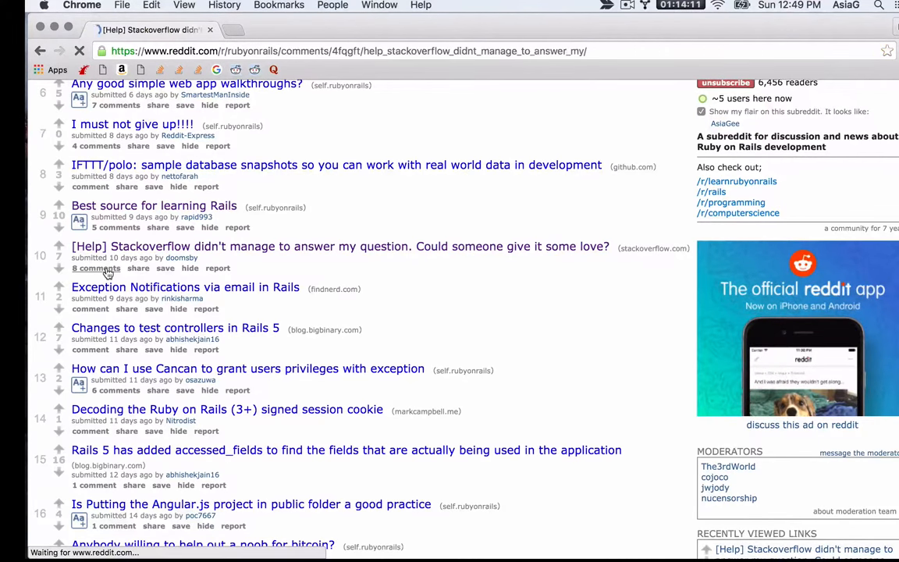
left_click(97, 268)
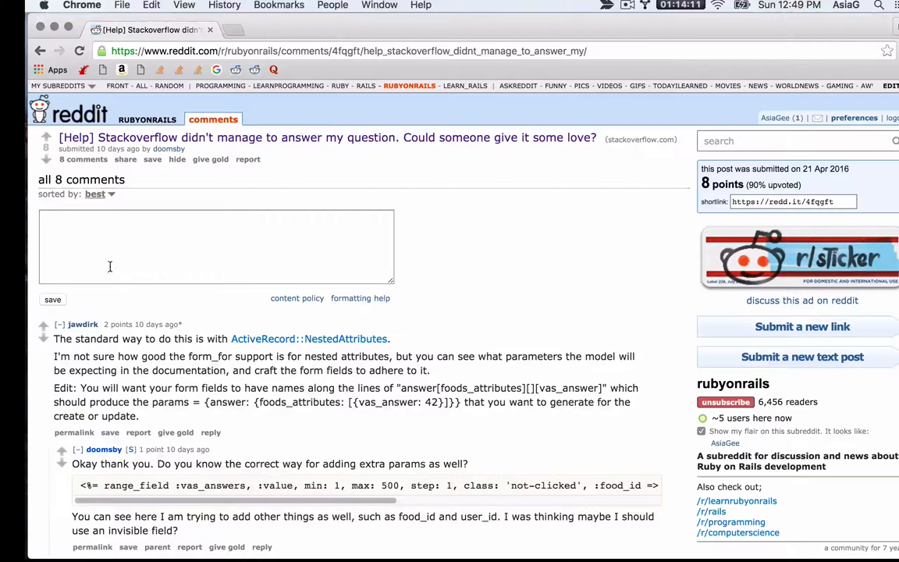
mouse_move(365, 86)
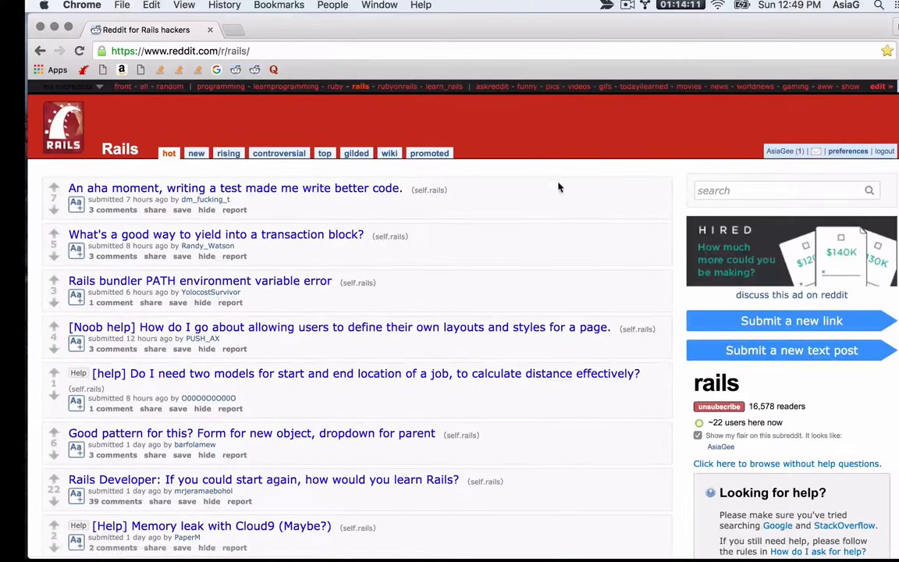
Scroll r/rails down to its Learning Ruby, Learning Rails and Tools sidebar lists
scroll("down", 3)
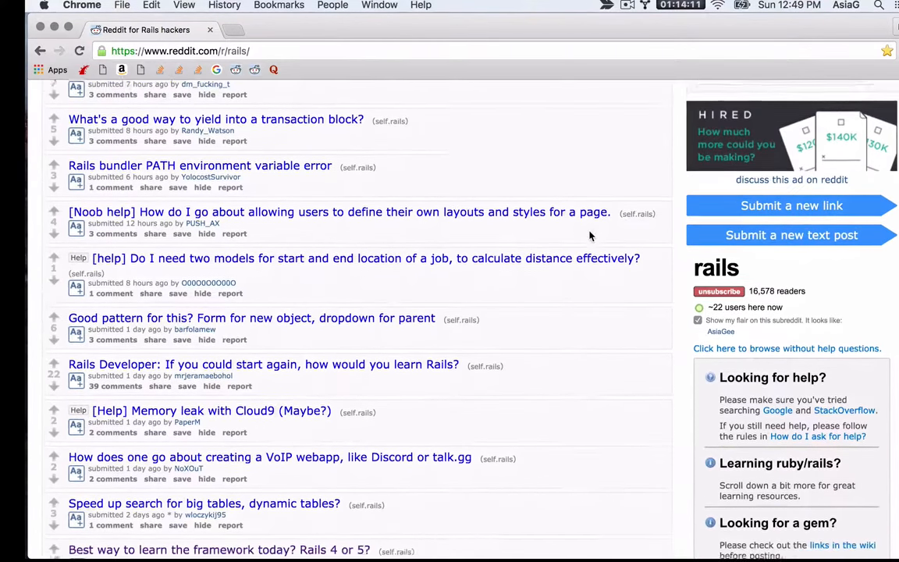
scroll("down", 3)
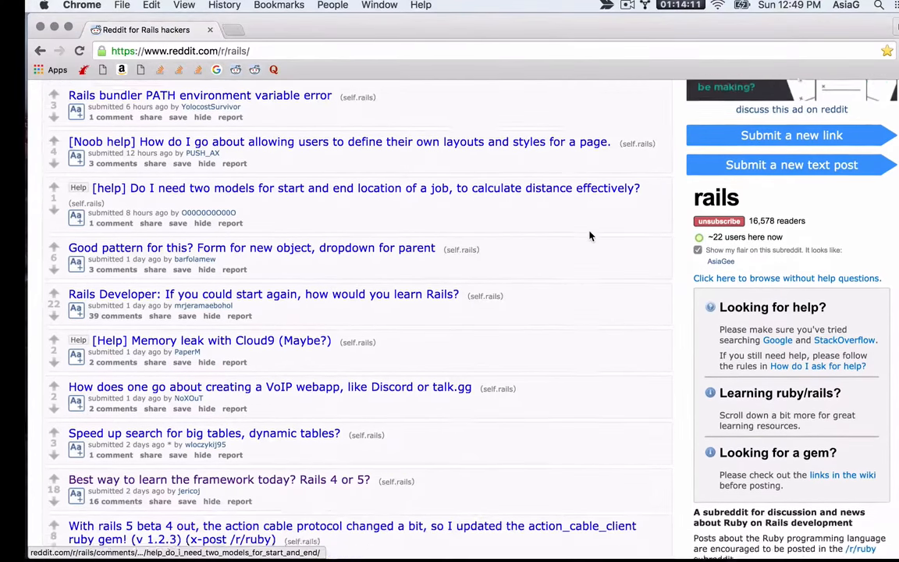
scroll("down", 3)
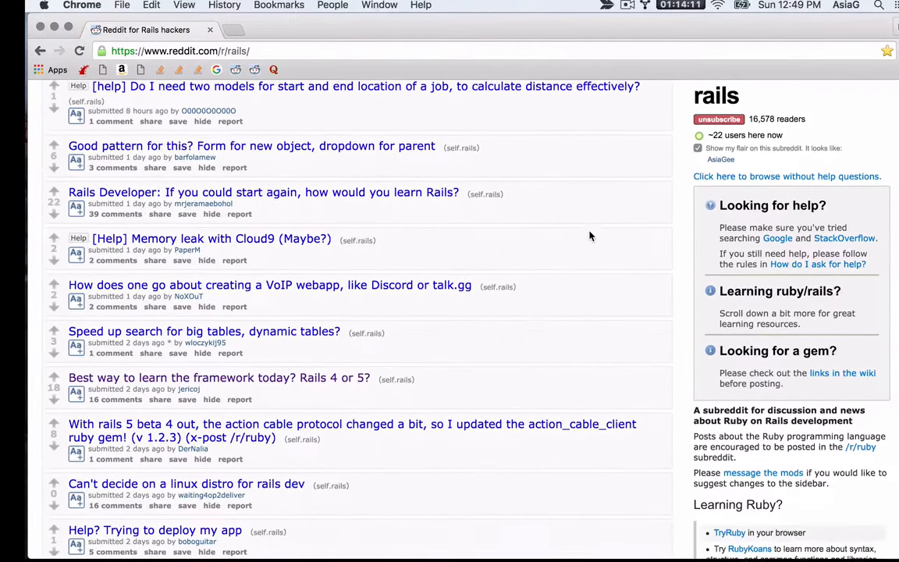
scroll("down", 3)
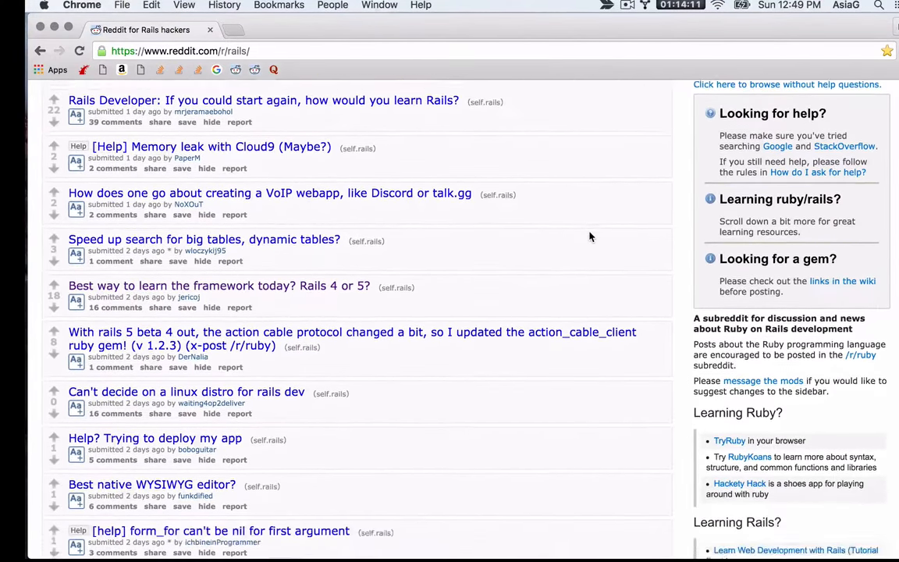
scroll("down", 3)
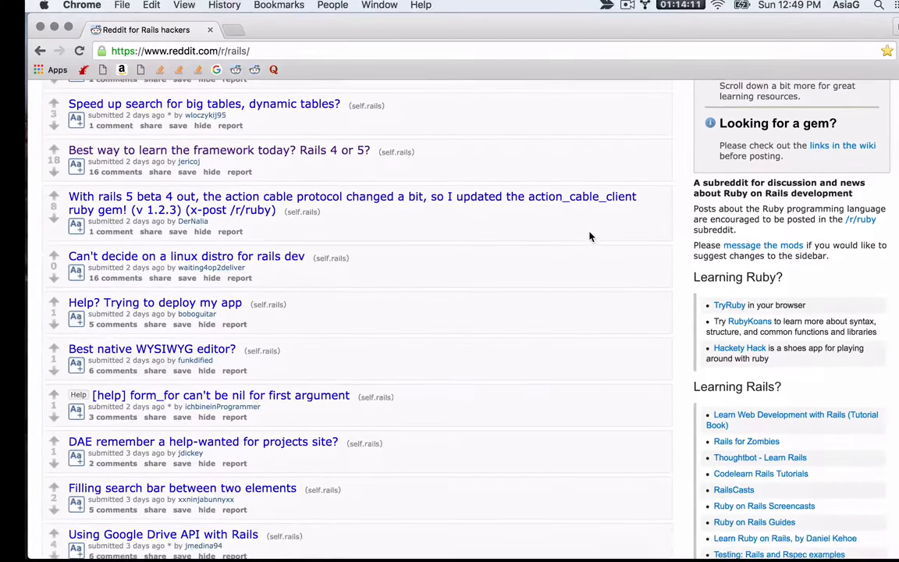
scroll("down", 3)
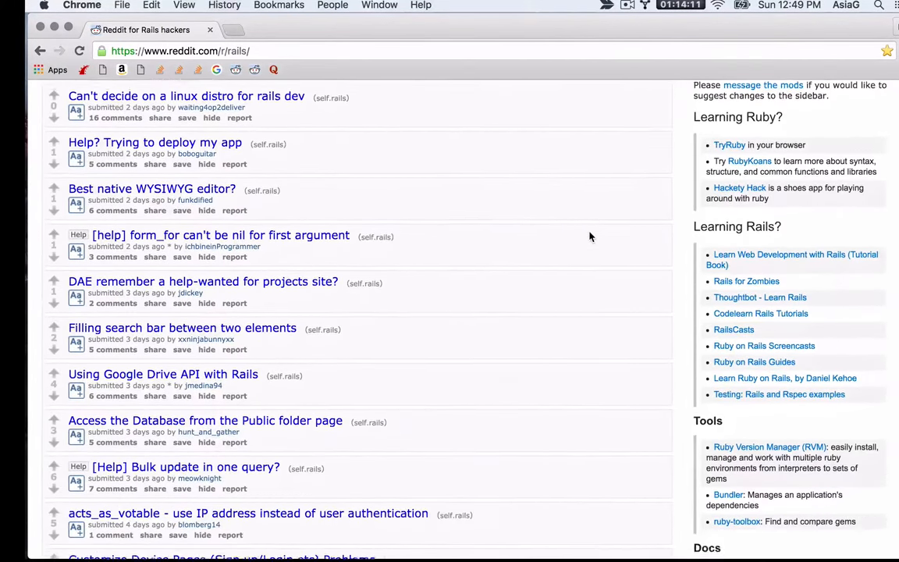
scroll("down", 3)
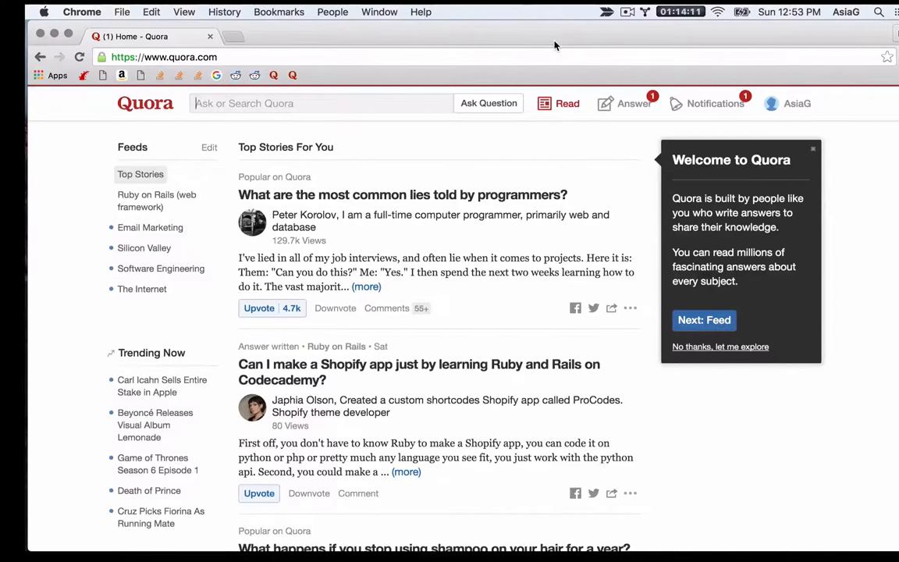
mouse_move(391, 56)
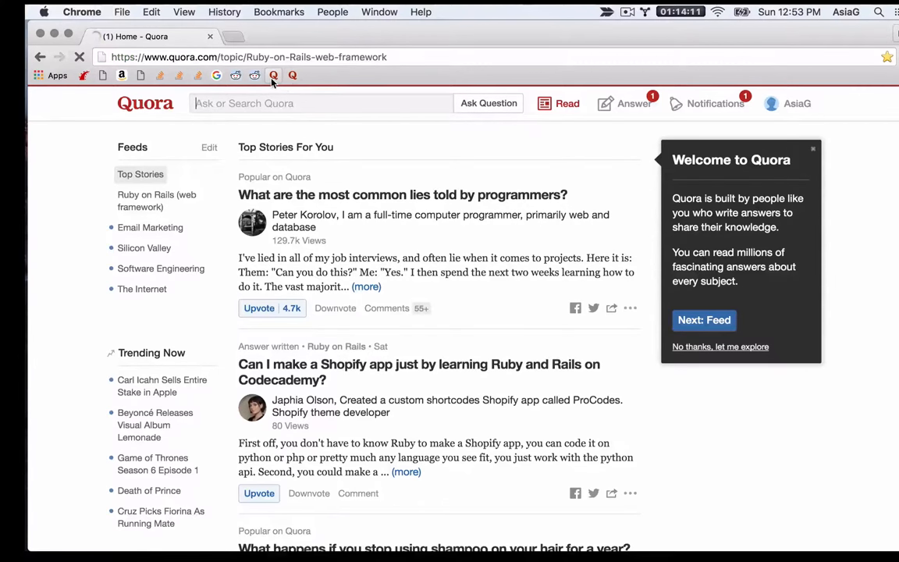
Go to Quora's Ruby on Rails (web framework) topic page from the bookmarks bar
left_click(156, 200)
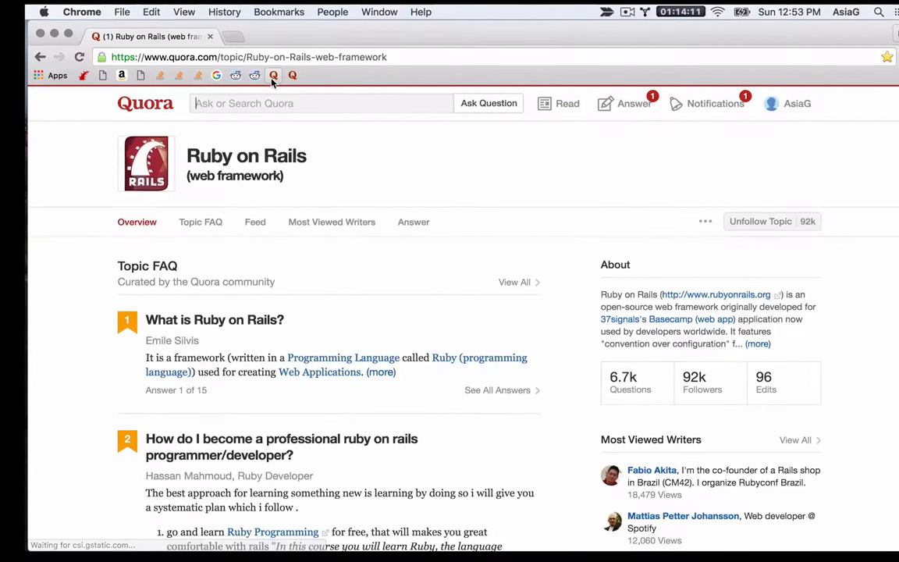